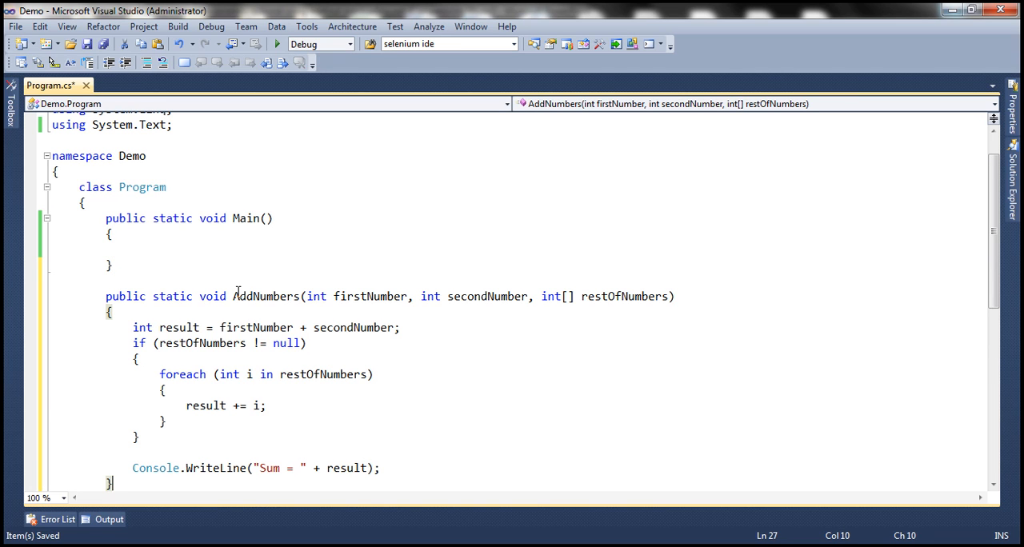
Review the AddNumbers parameter list, the restOfNumbers array parameter and the result output line.
double_click(264, 295)
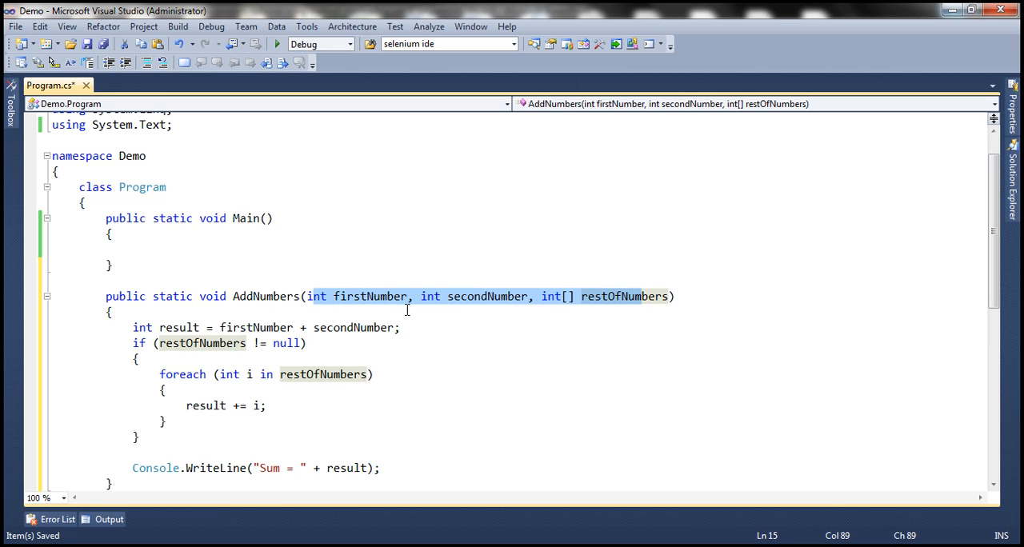
mouse_move(391, 311)
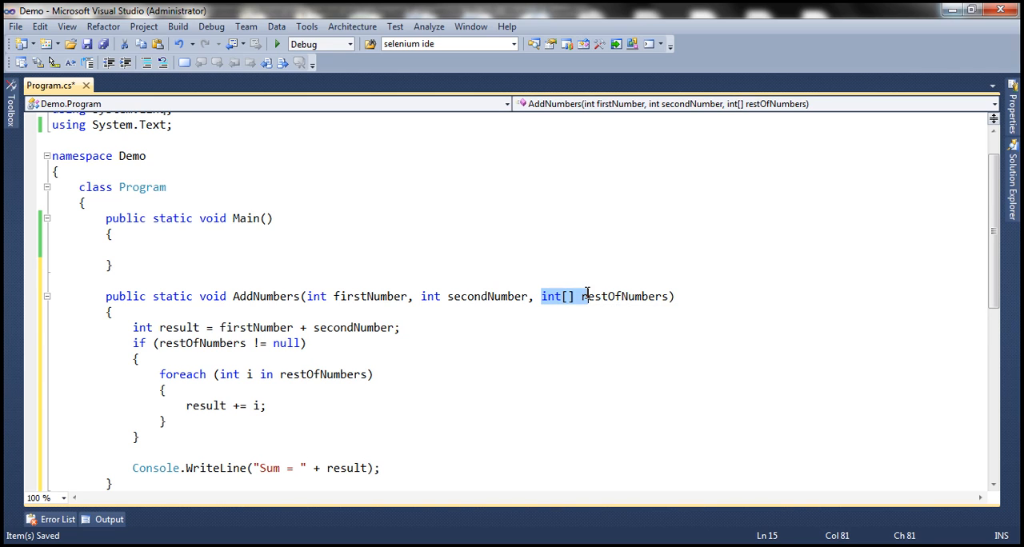
double_click(624, 296)
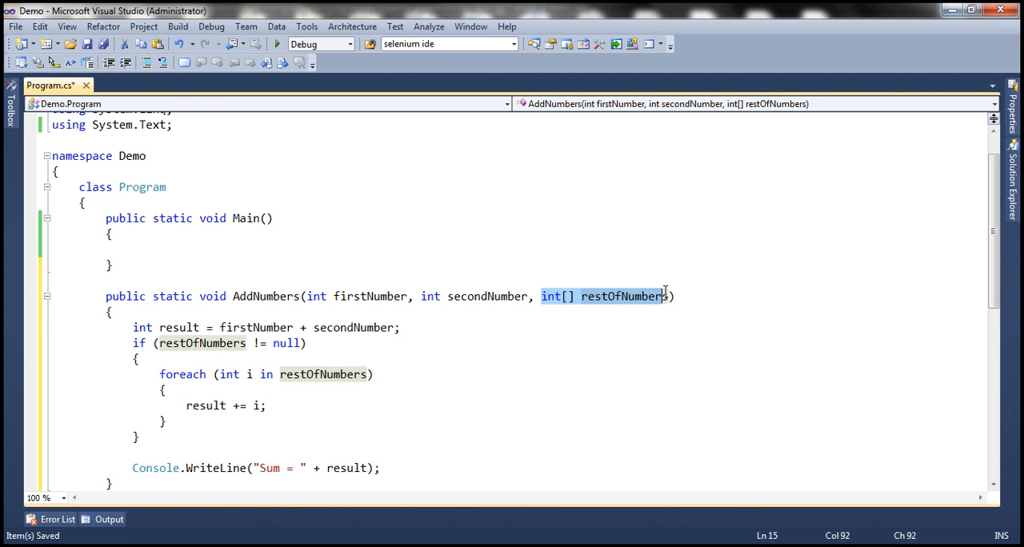
mouse_move(566, 286)
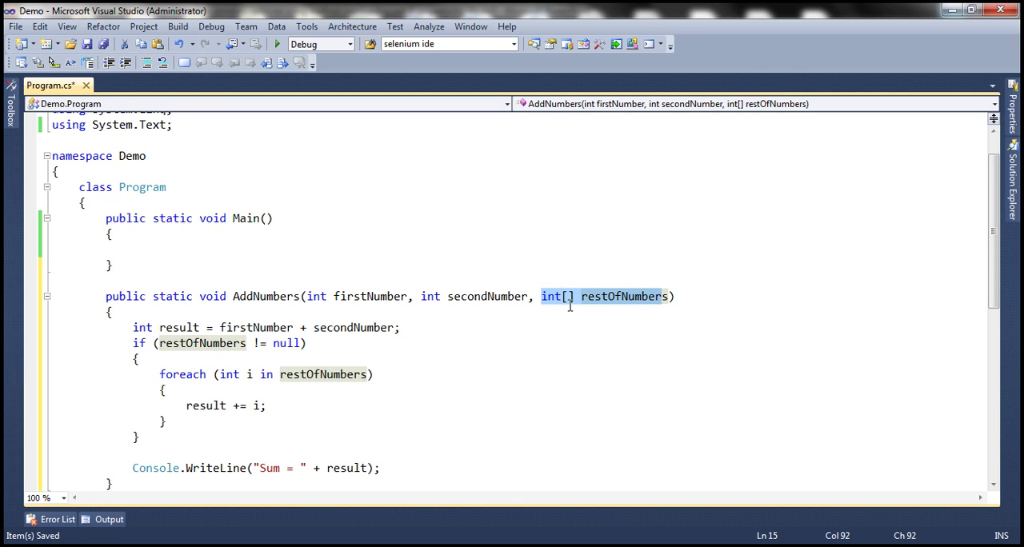
mouse_move(454, 343)
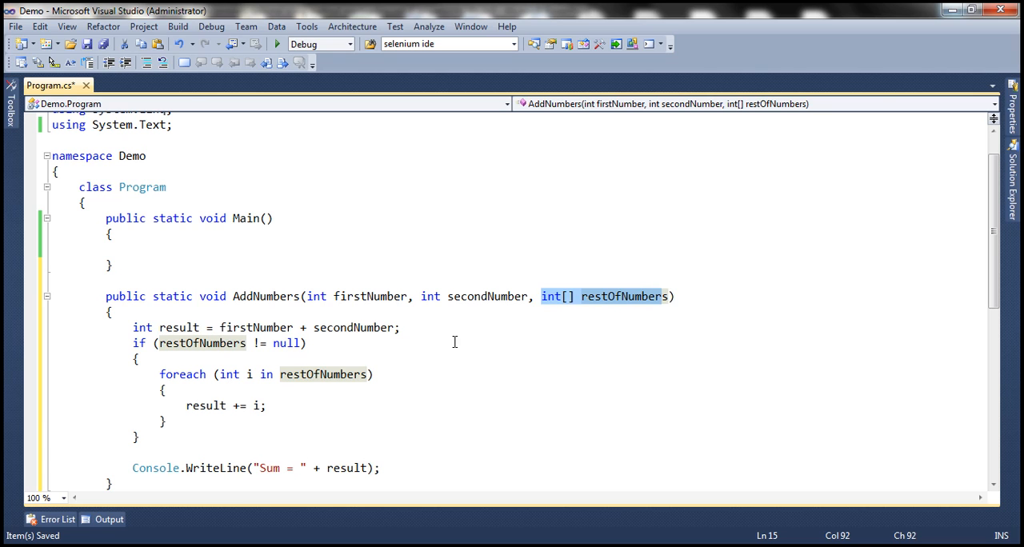
scroll(down, 3)
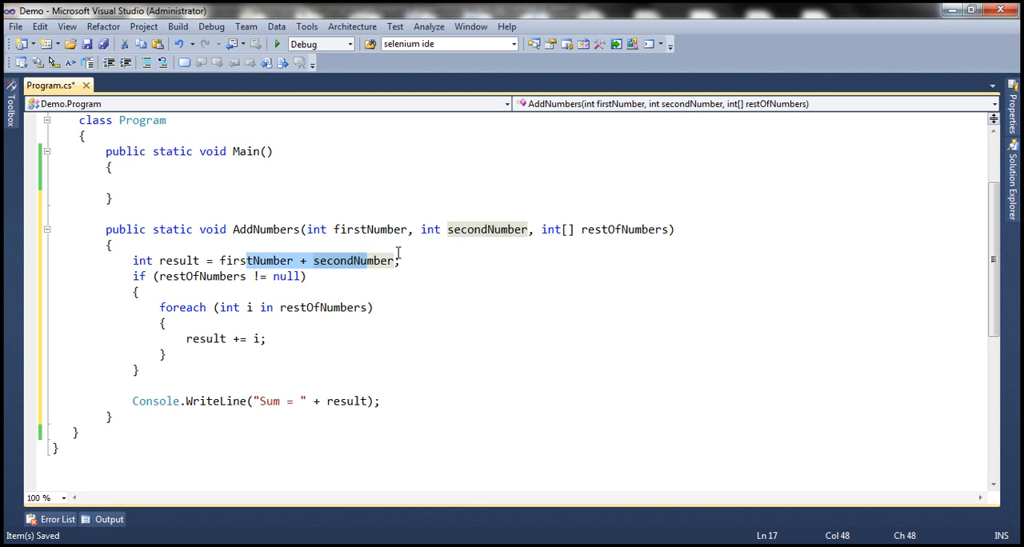
mouse_move(592, 252)
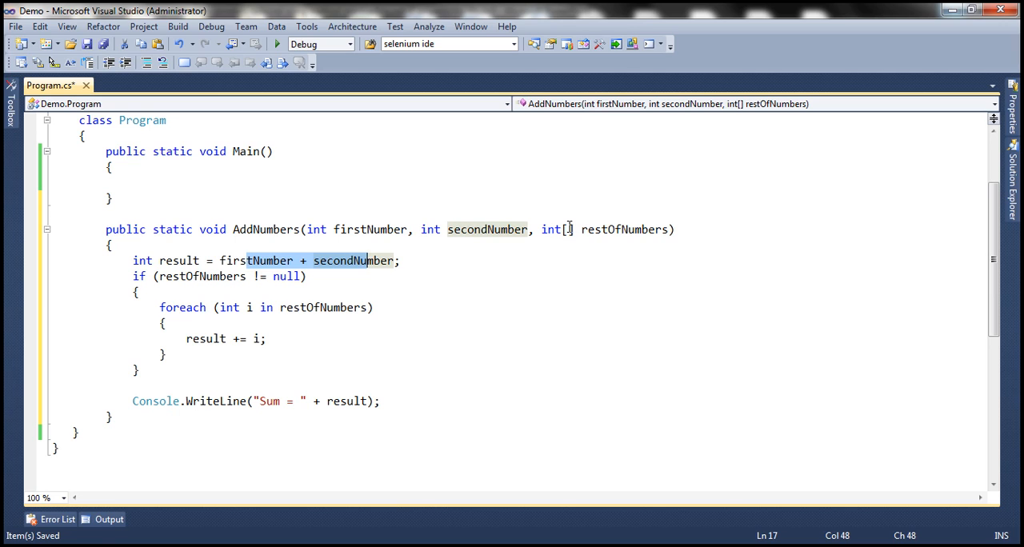
mouse_move(172, 275)
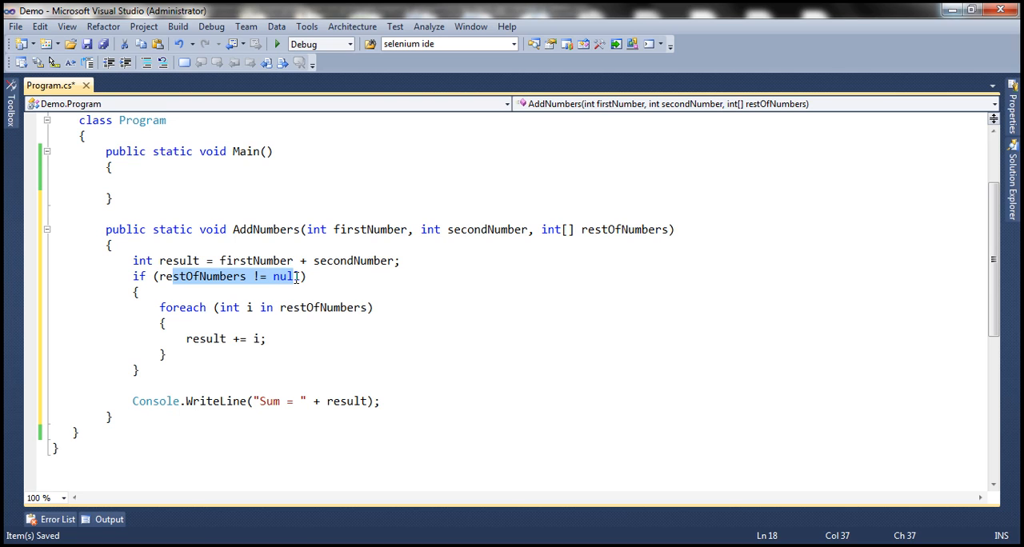
mouse_move(549, 229)
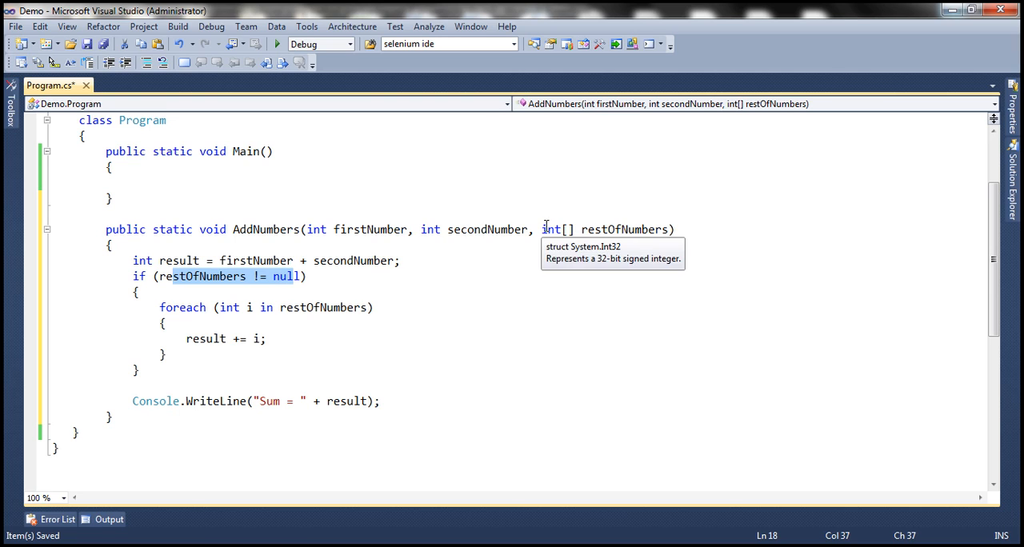
mouse_move(557, 233)
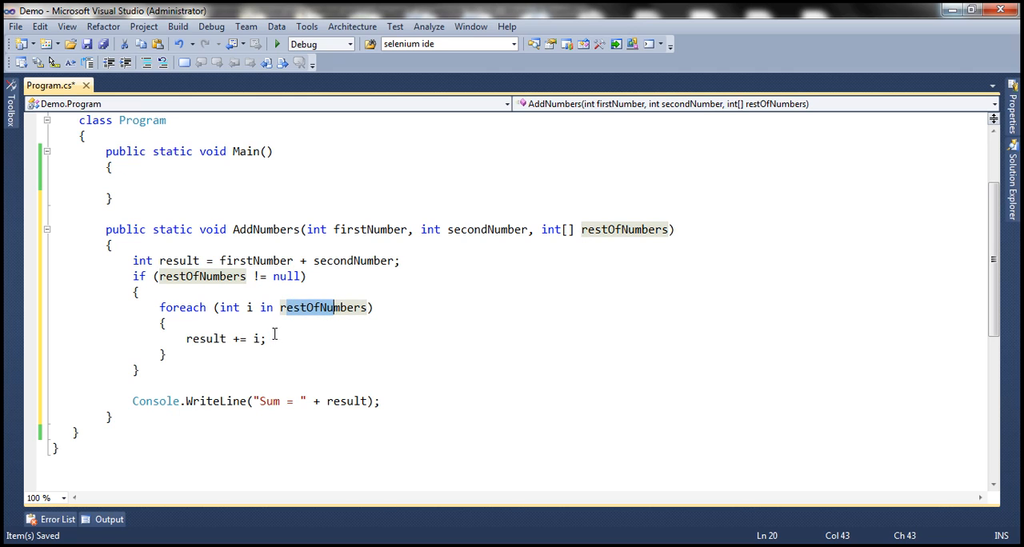
mouse_move(298, 397)
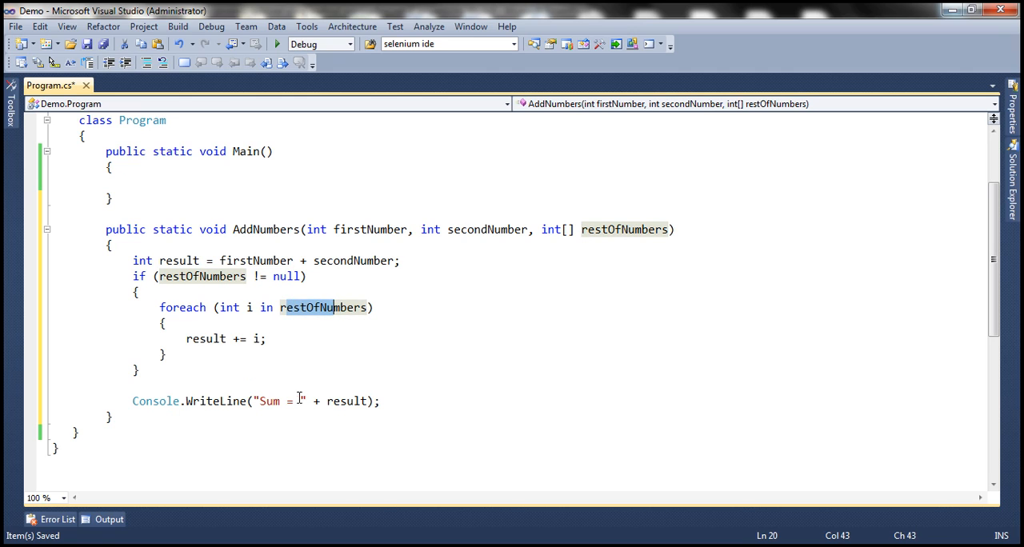
double_click(338, 401)
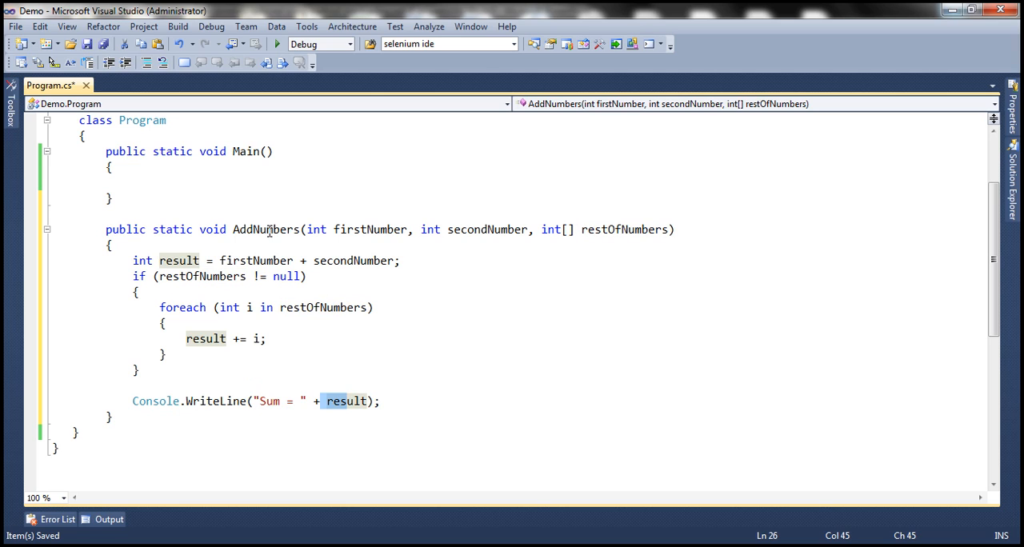
Write the call AddNumbers(10, 20, null); in Main's empty body.
click(132, 181)
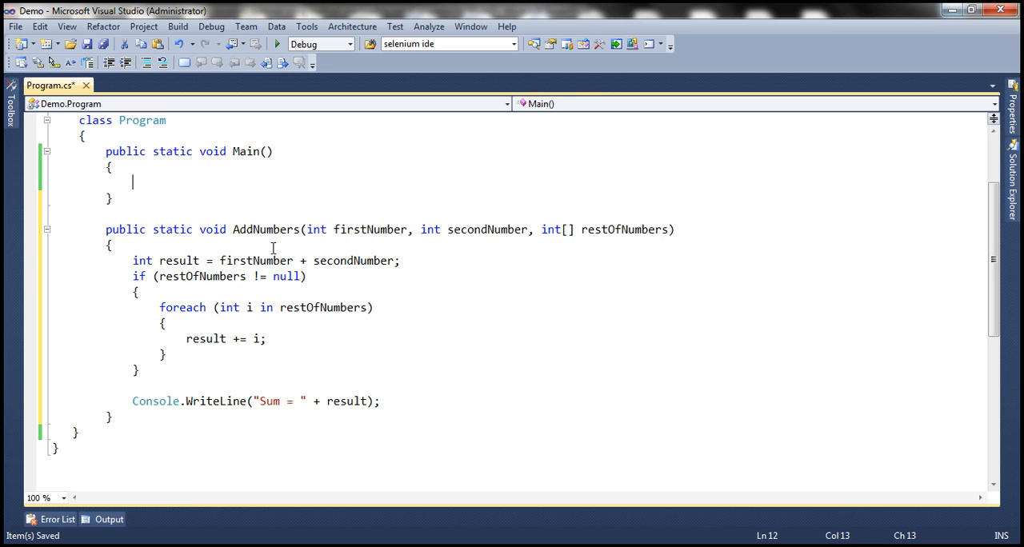
text(AddNumbers()
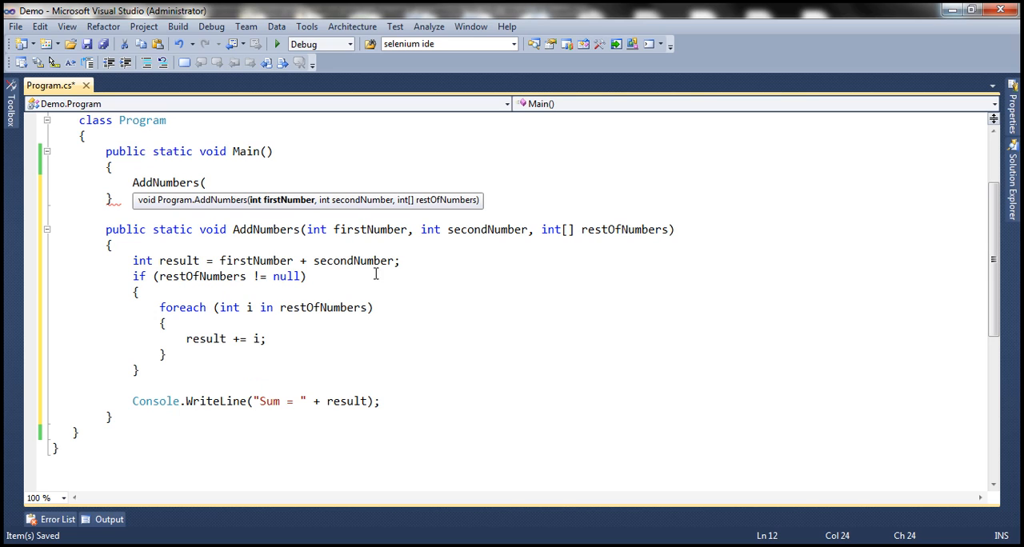
mouse_move(567, 321)
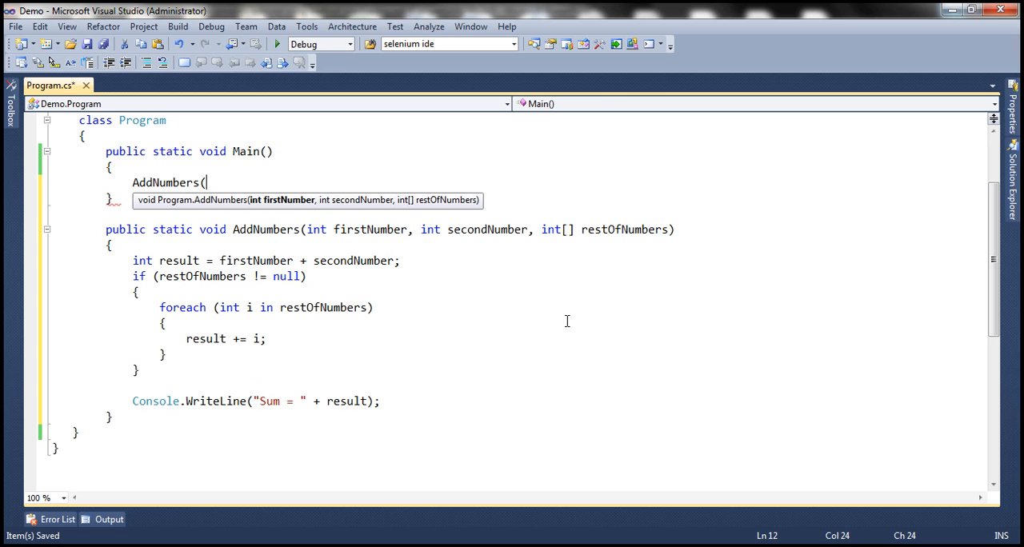
text(10, 20)
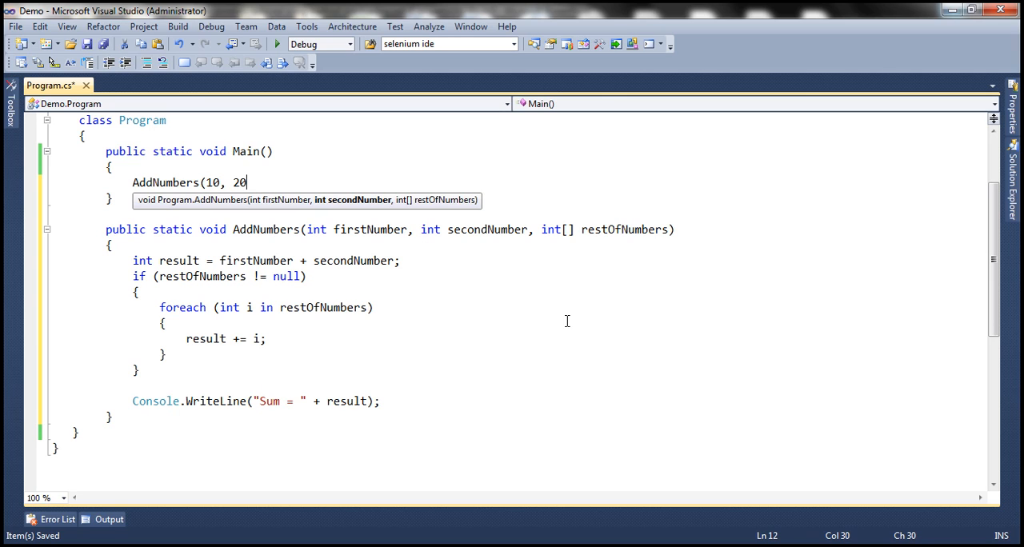
text();)
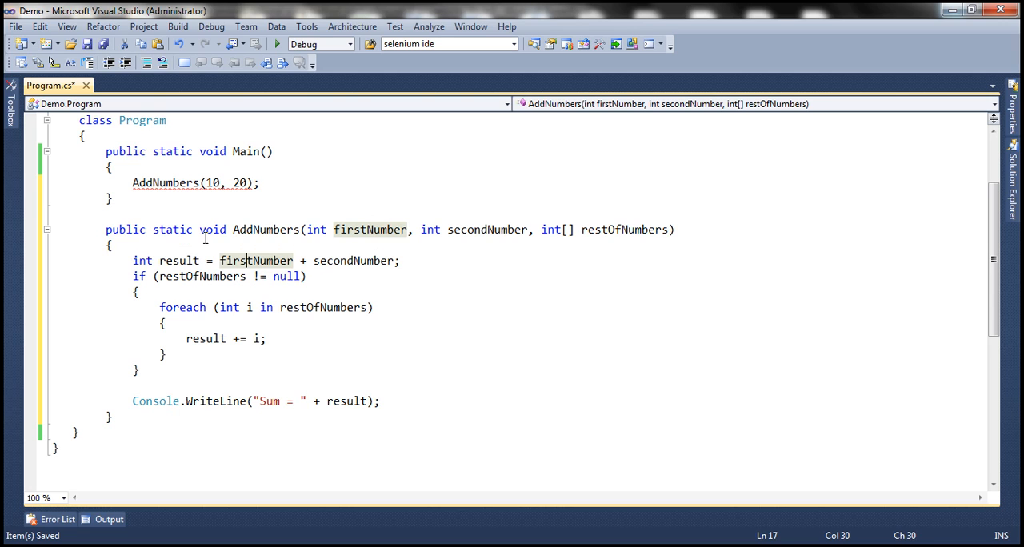
mouse_move(240, 318)
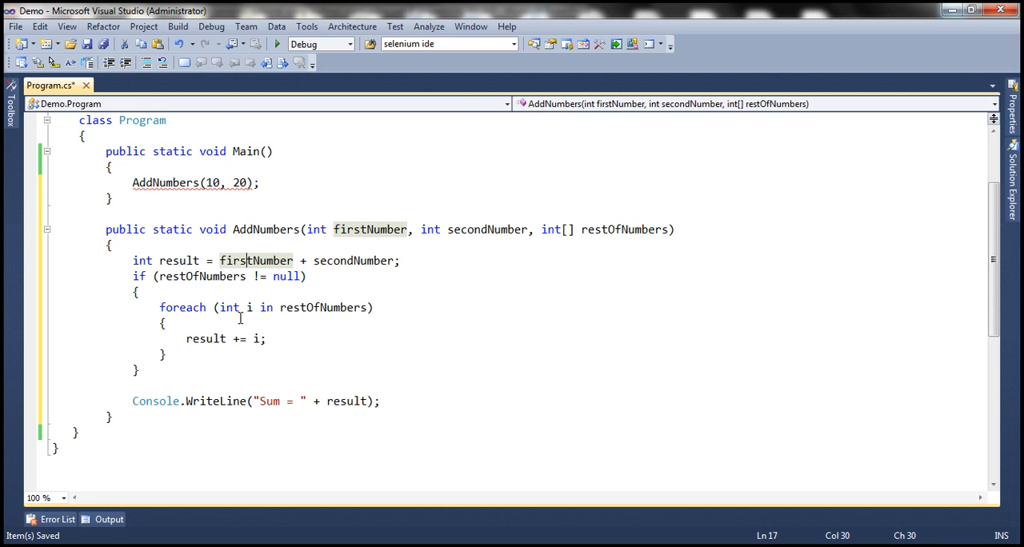
mouse_move(300, 257)
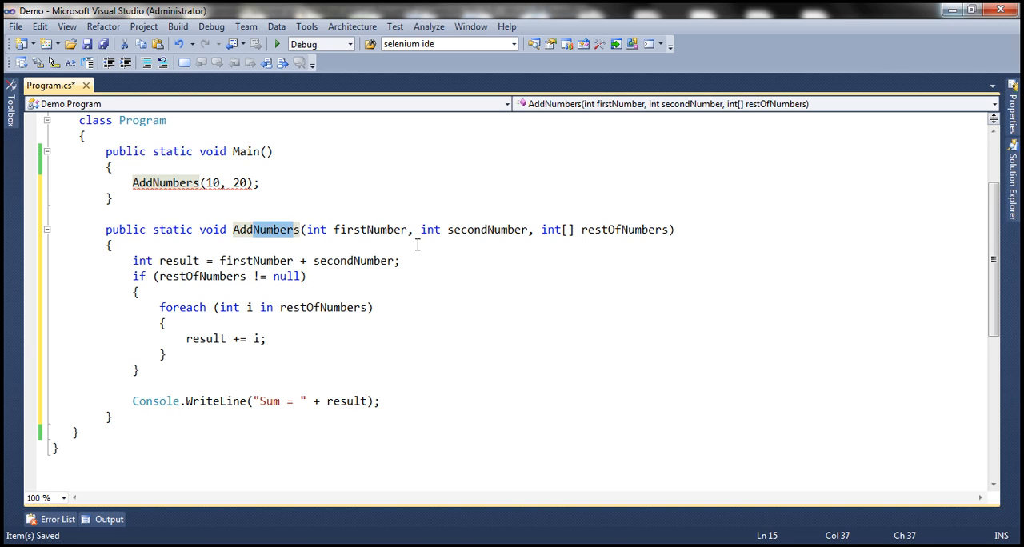
mouse_move(238, 200)
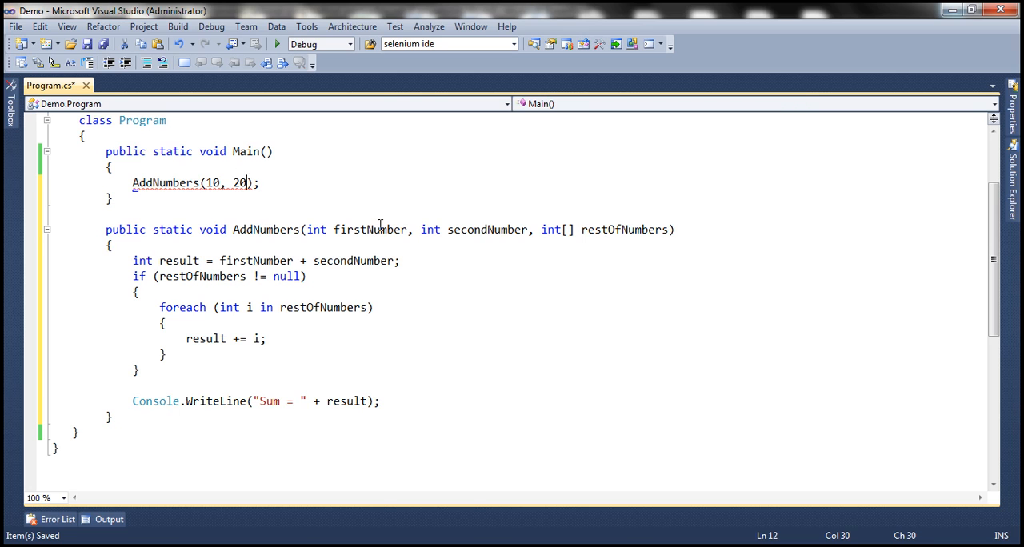
text(, null)
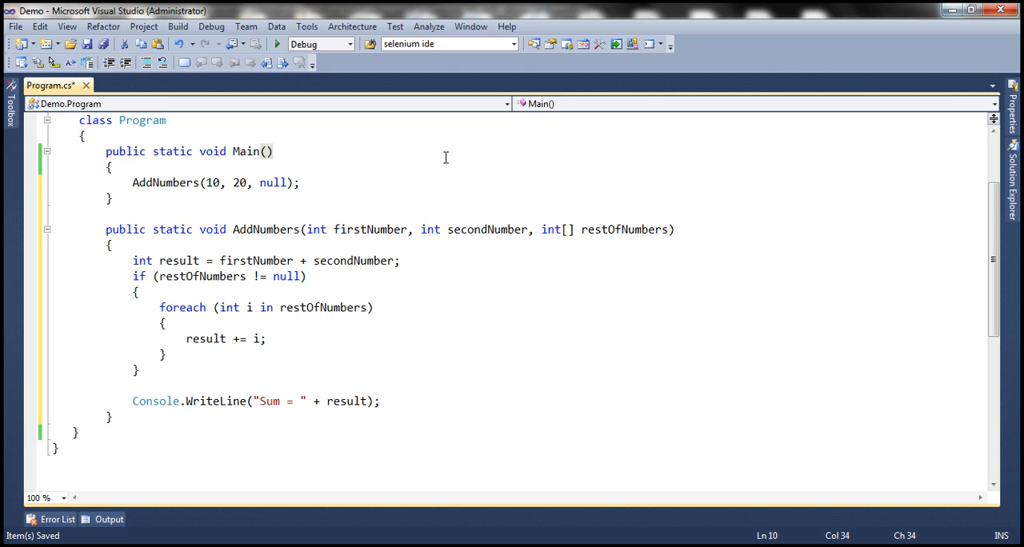
Save and build the program from the toolbar.
click(276, 44)
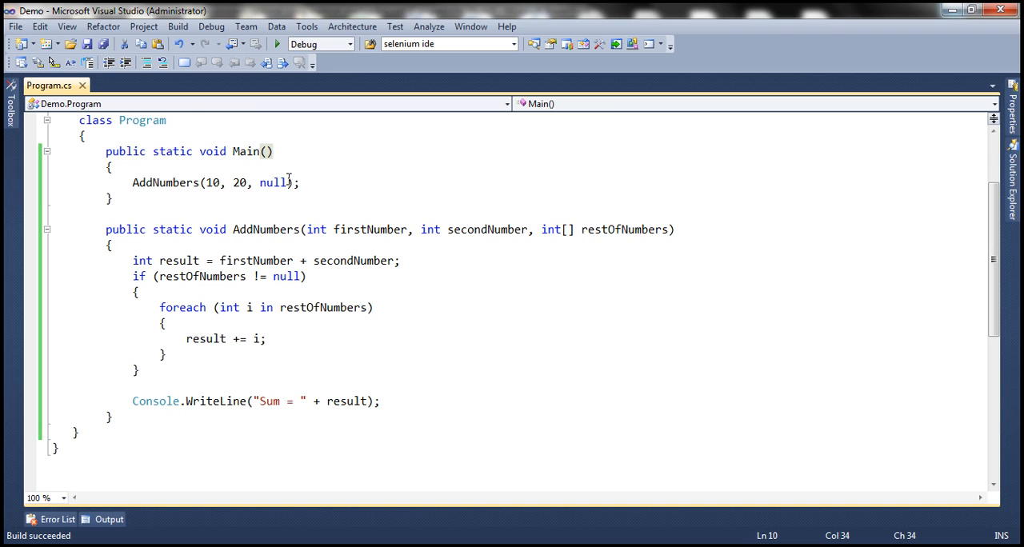
mouse_move(289, 202)
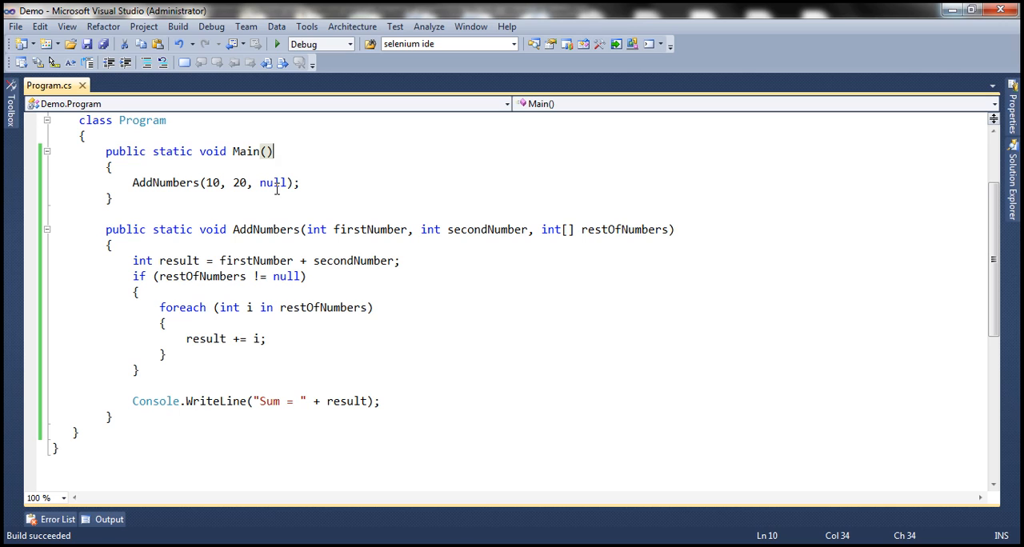
mouse_move(277, 182)
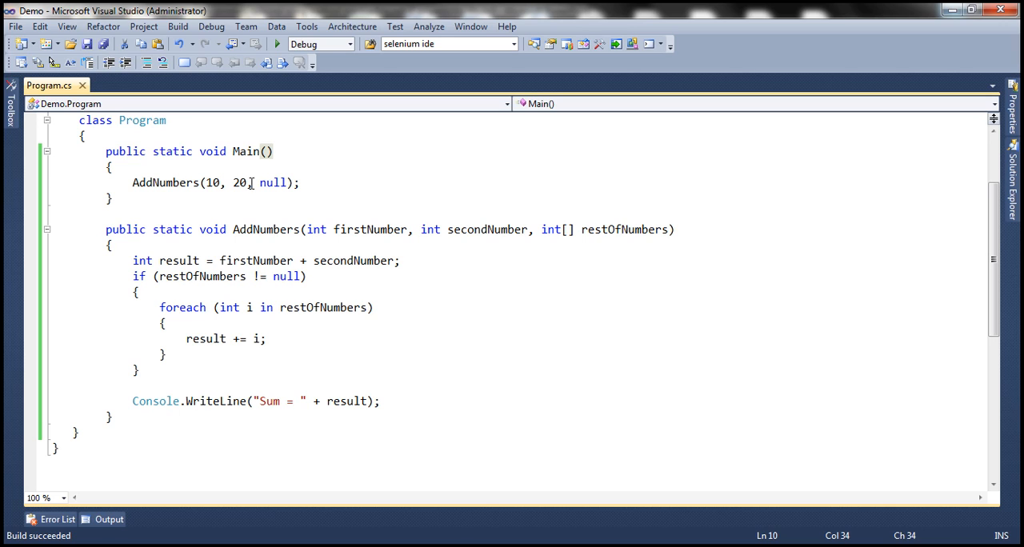
mouse_move(214, 192)
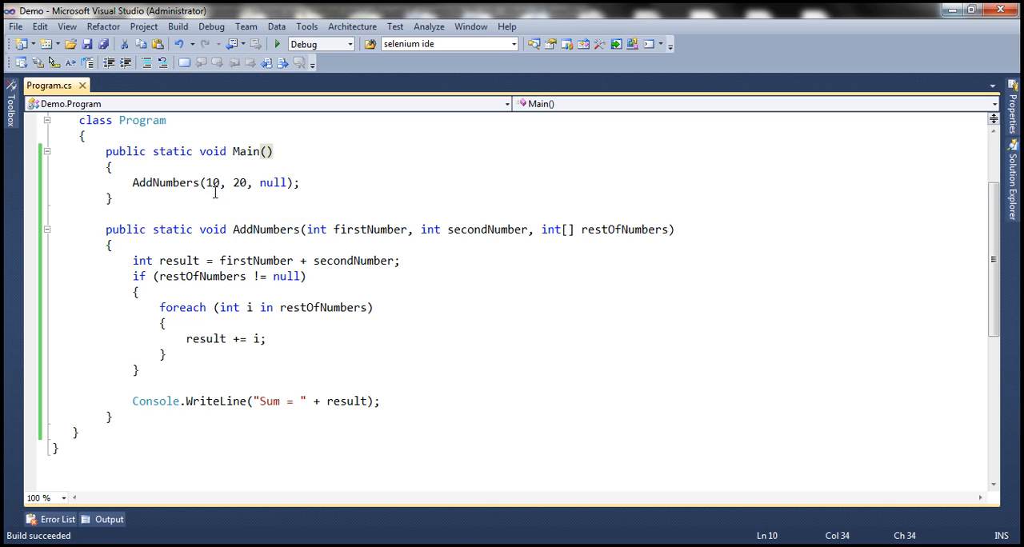
mouse_move(238, 197)
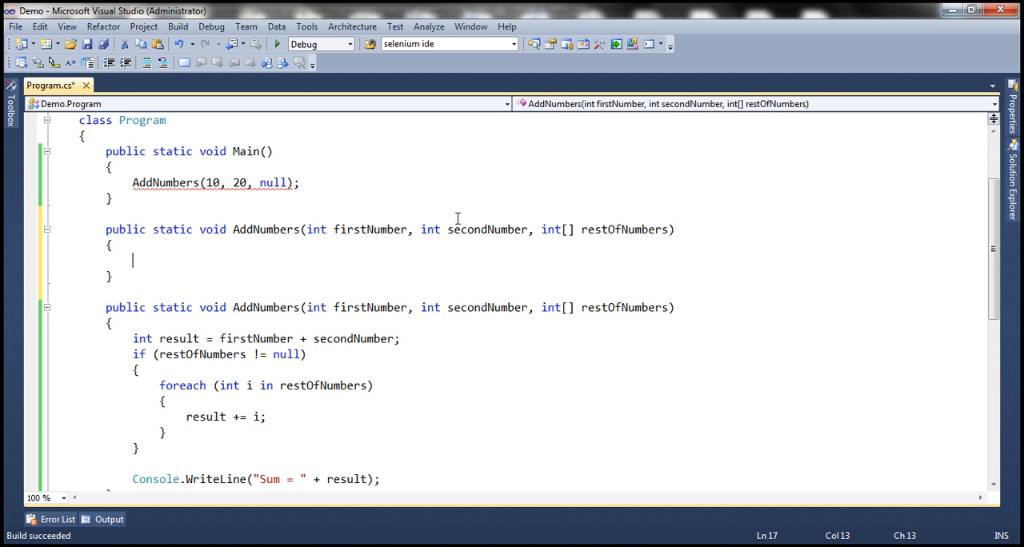
Put AddNumbers(10, 20, null); in the new overload's body, replacing 10 with firstNumber.
double_click(267, 229)
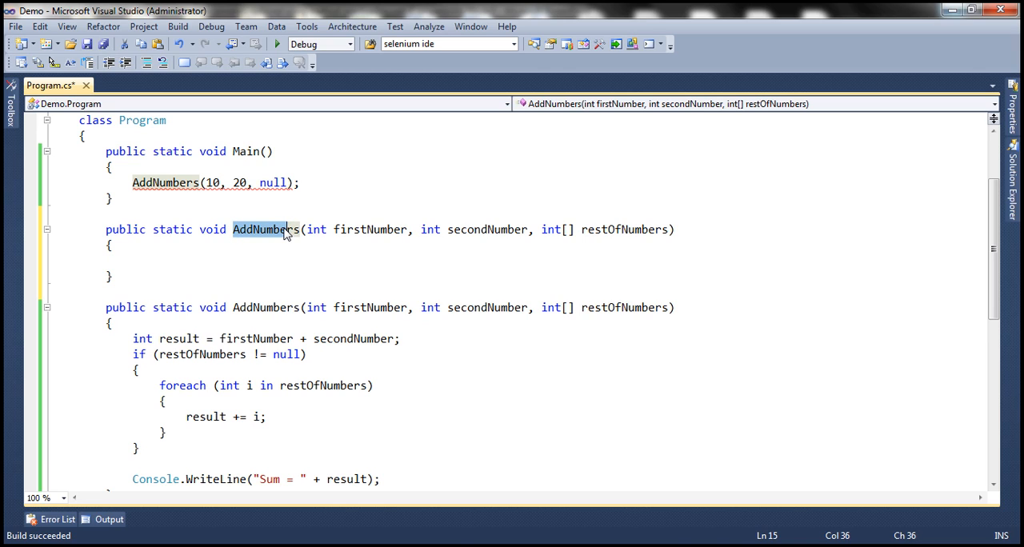
mouse_move(536, 230)
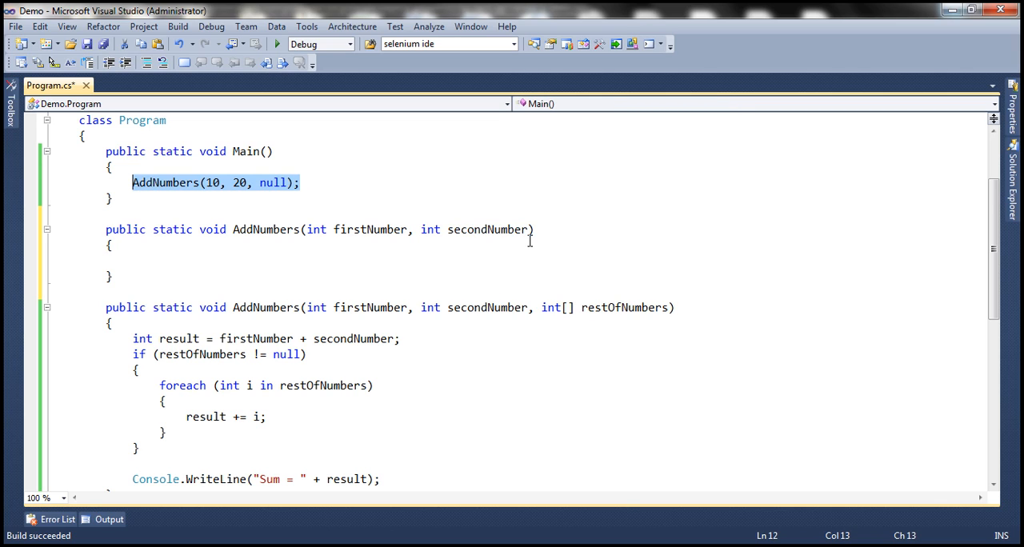
click(132, 260)
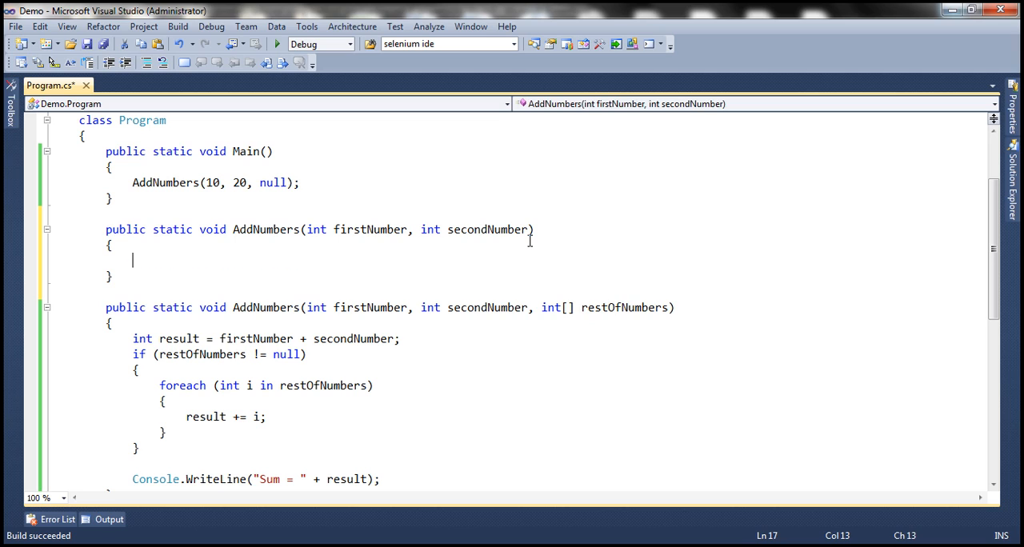
text(AddNumbers(10, 20, null);)
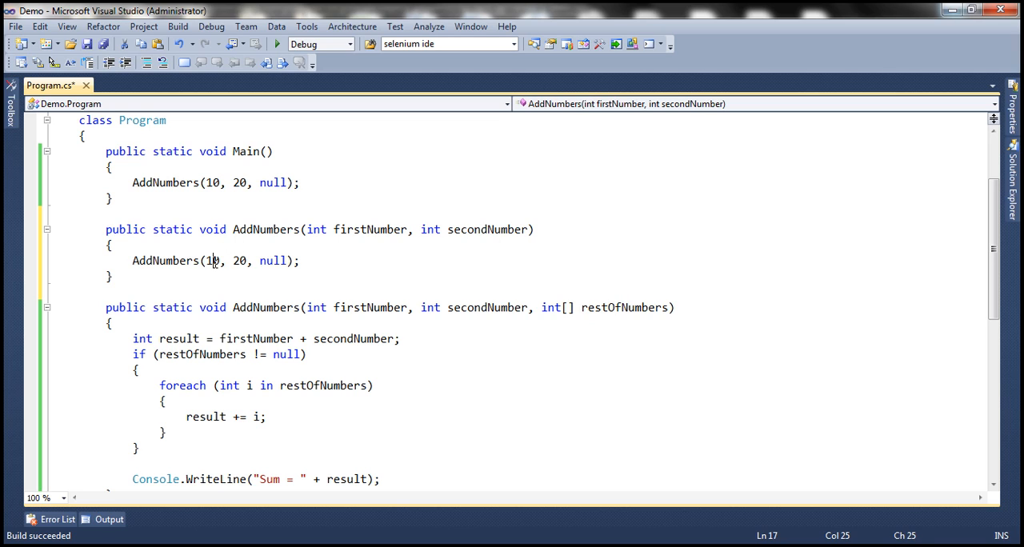
double_click(370, 230)
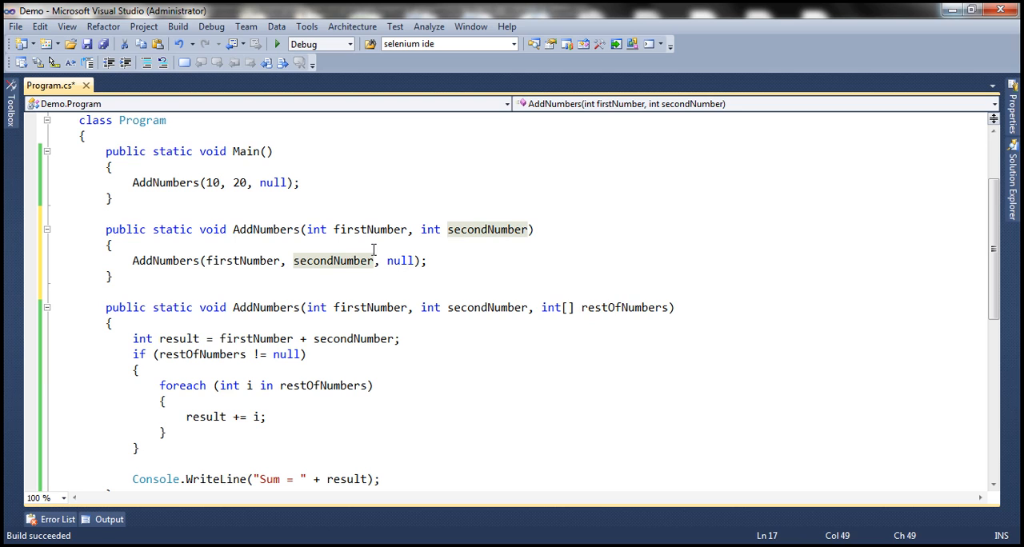
click(356, 216)
text(AddNumbers()
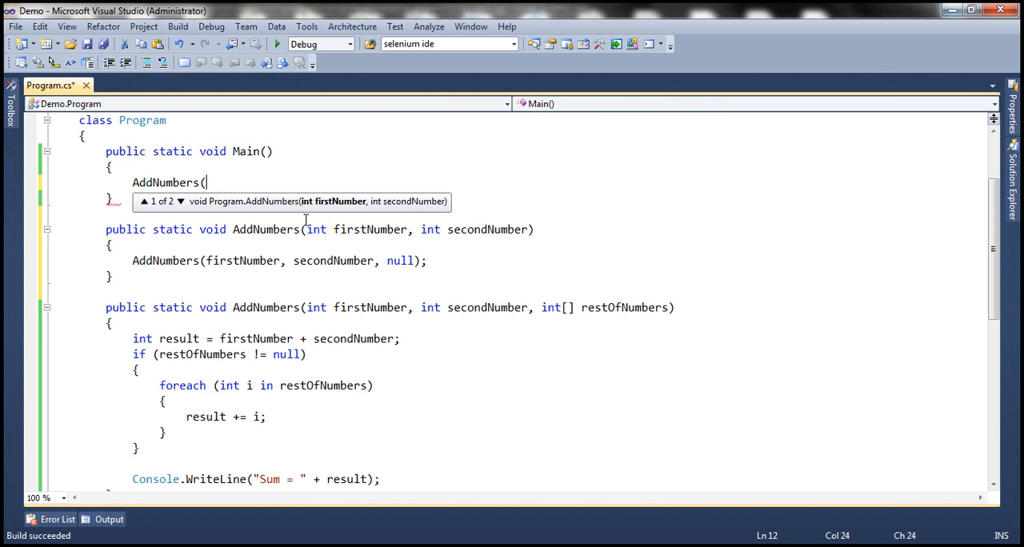
mouse_move(181, 214)
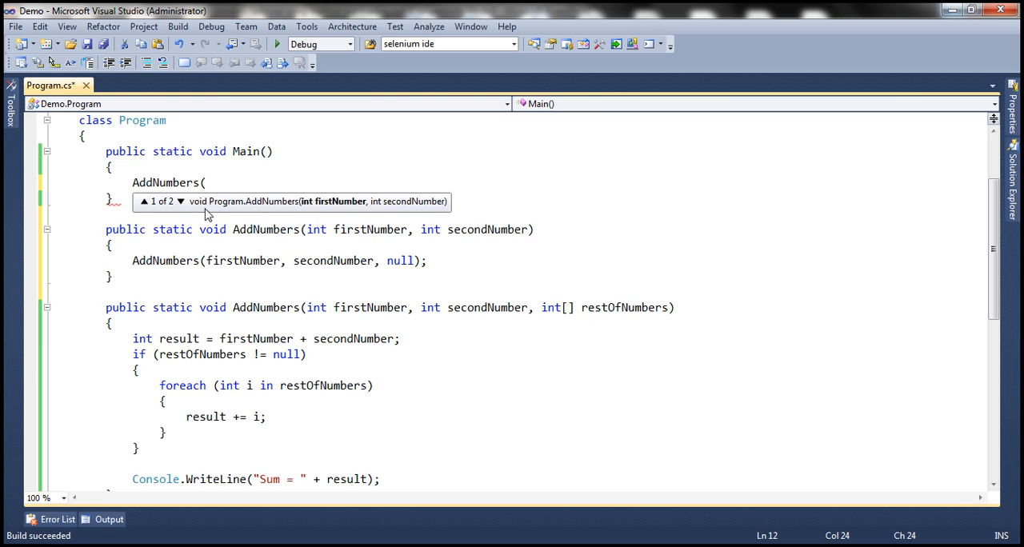
mouse_move(251, 242)
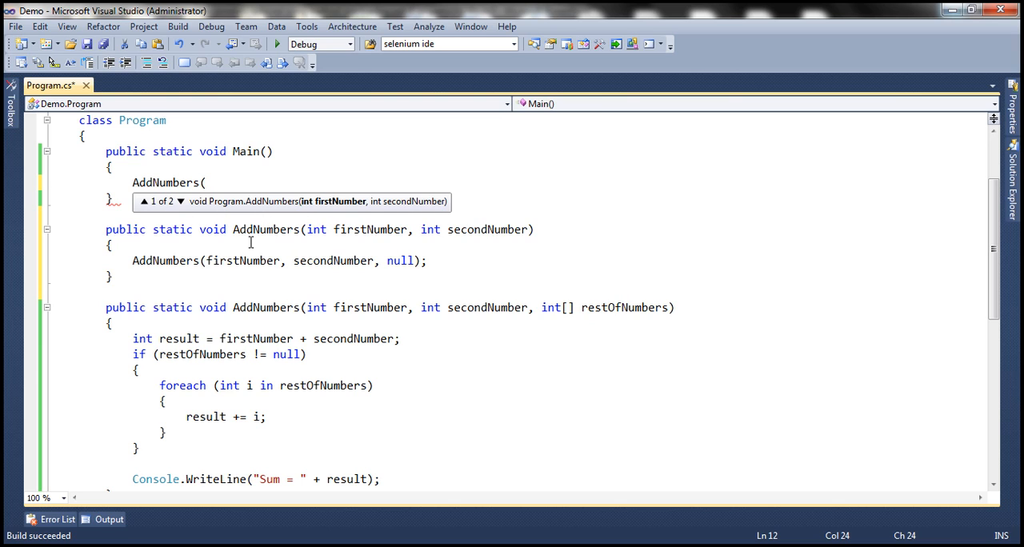
Change Main's call to AddNumbers(10, 20) and run the program, printing Sum = 30.
click(180, 201)
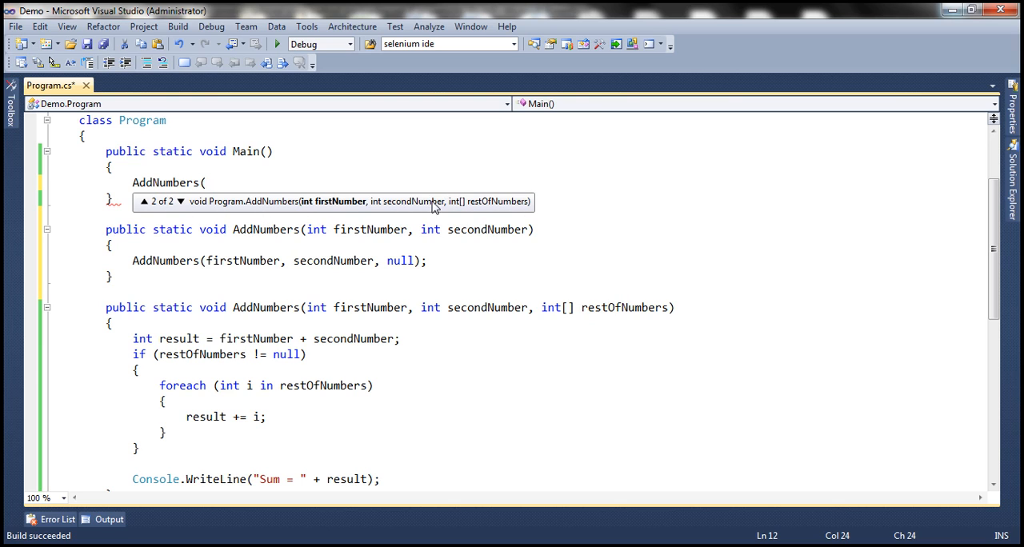
text(10)
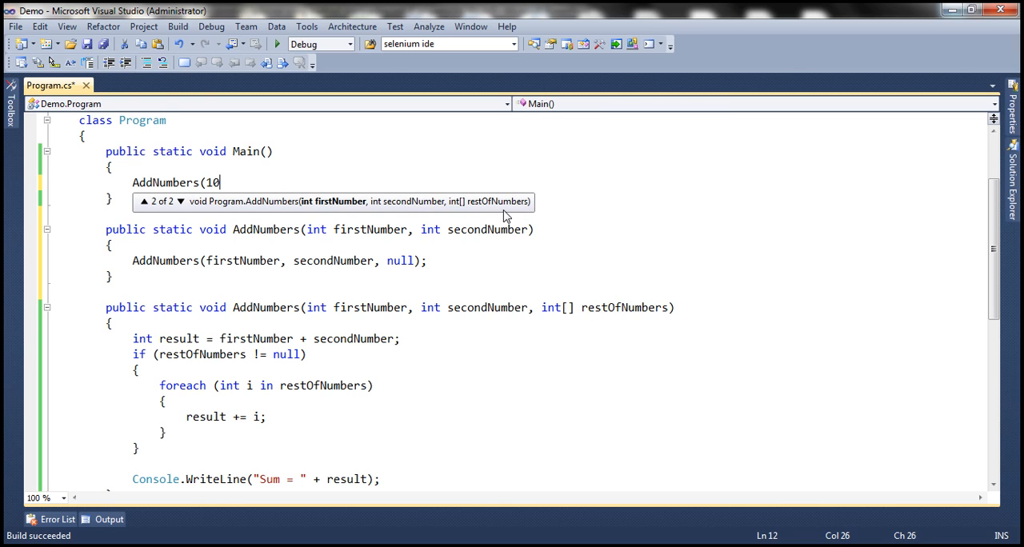
text(, 20);)
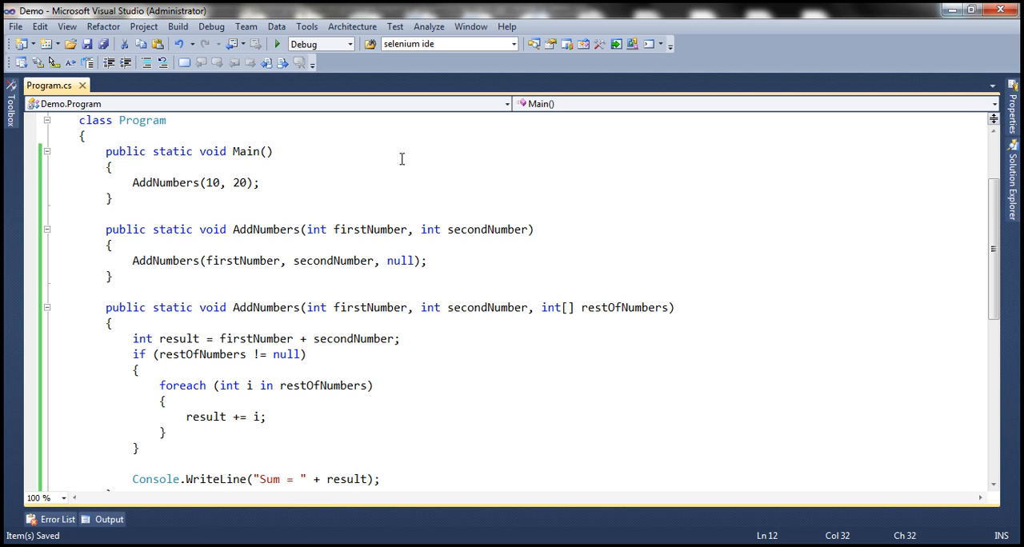
mouse_move(240, 227)
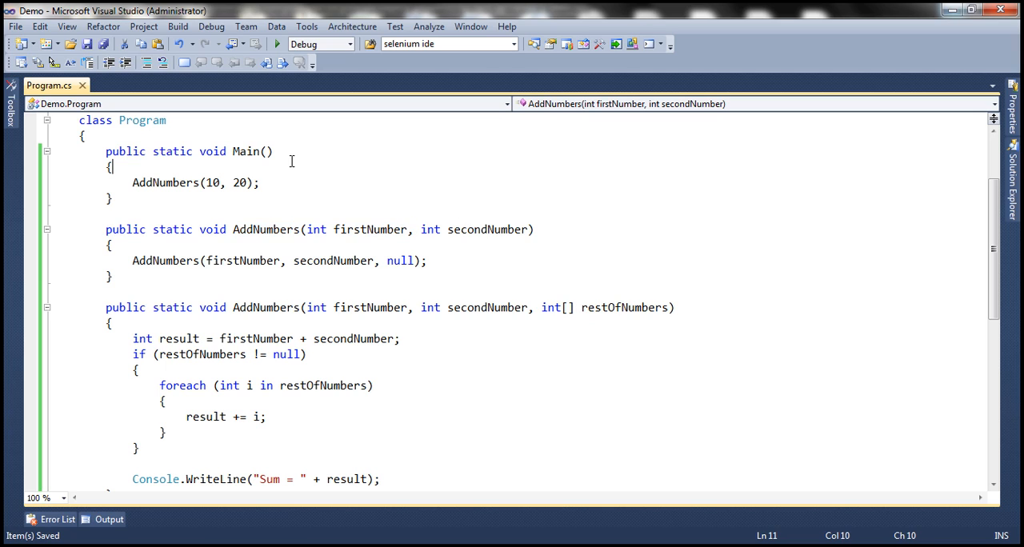
key(F5)
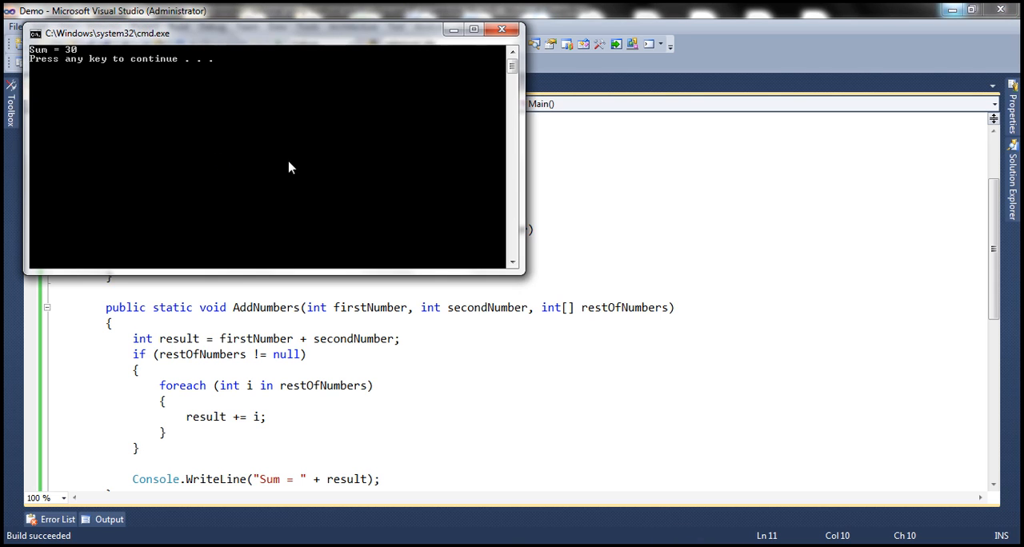
mouse_move(501, 29)
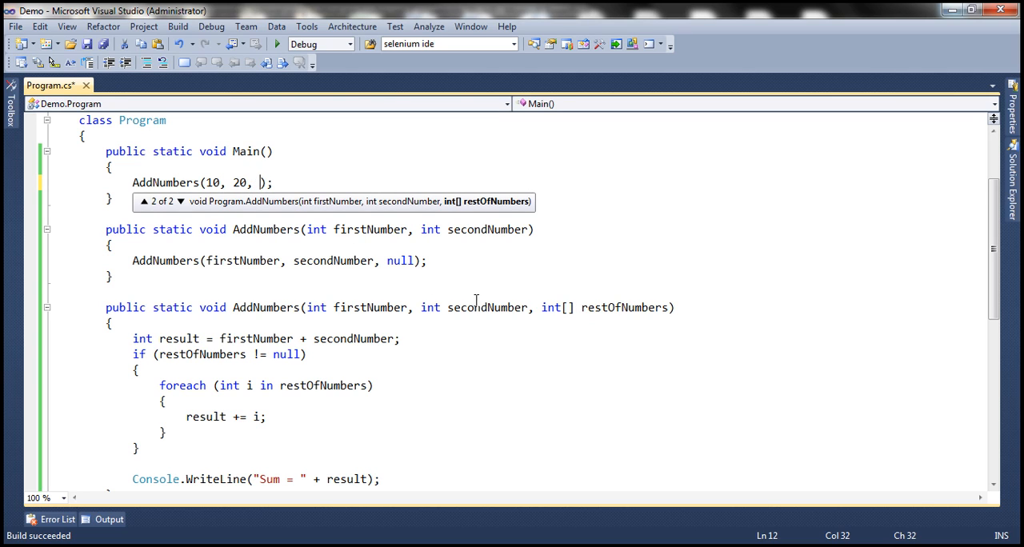
mouse_move(472, 218)
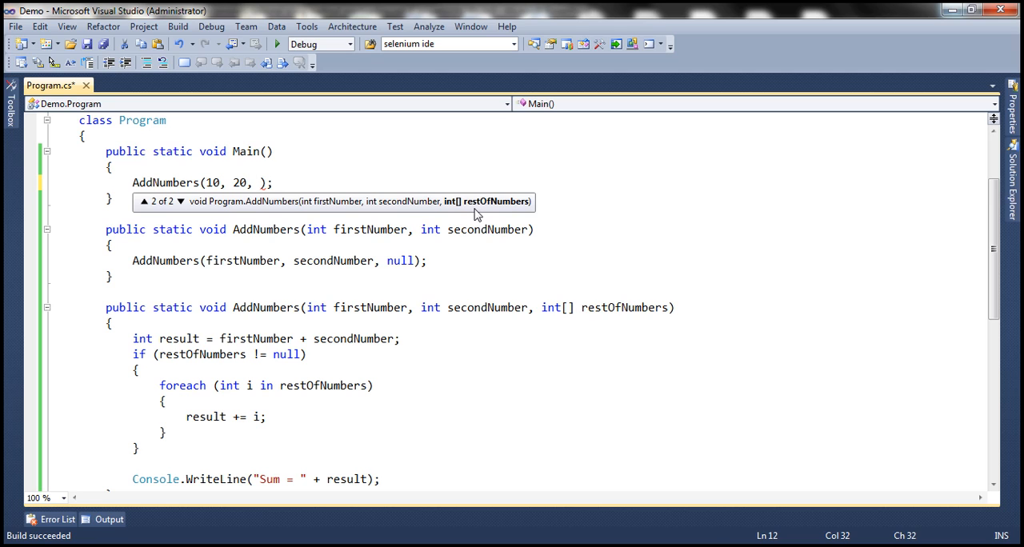
mouse_move(525, 286)
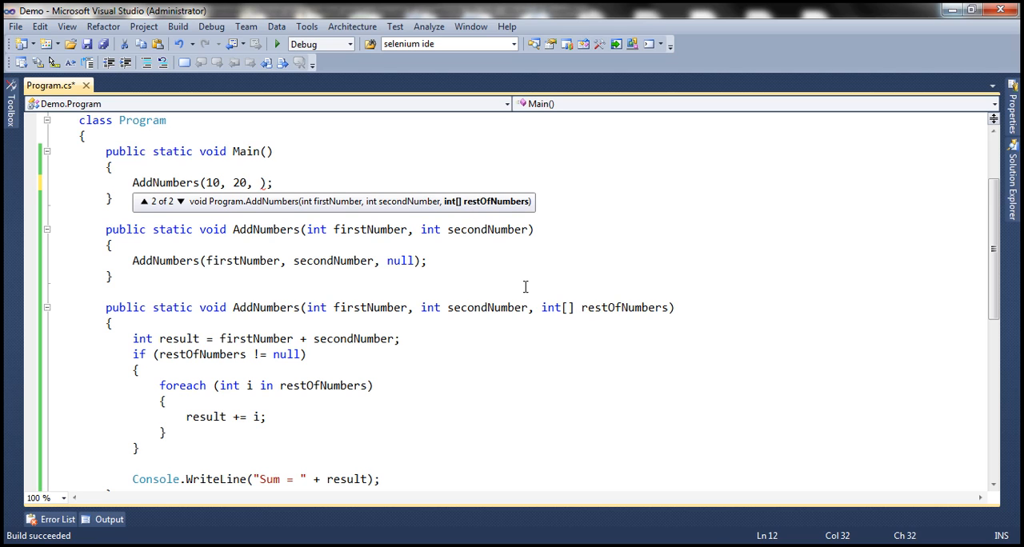
Pass new int[] {30, 40} as the third argument and run, printing Sum = 100.
text(new int[] {)
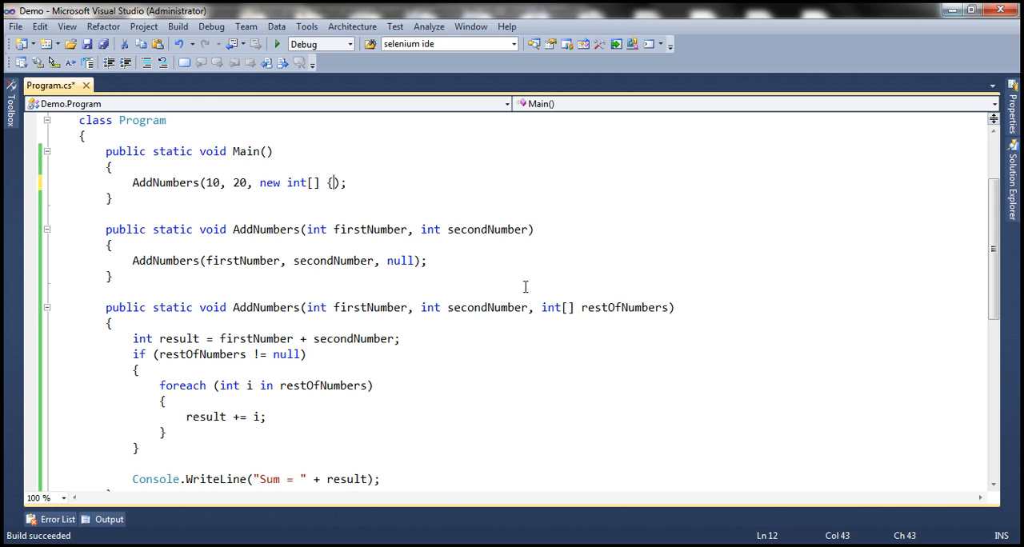
text(30, 40)
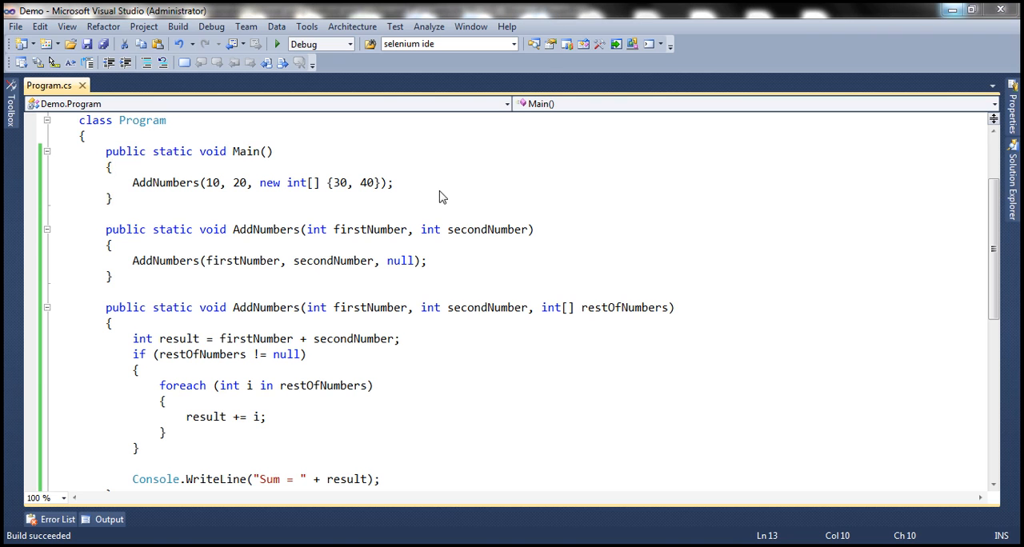
click(276, 44)
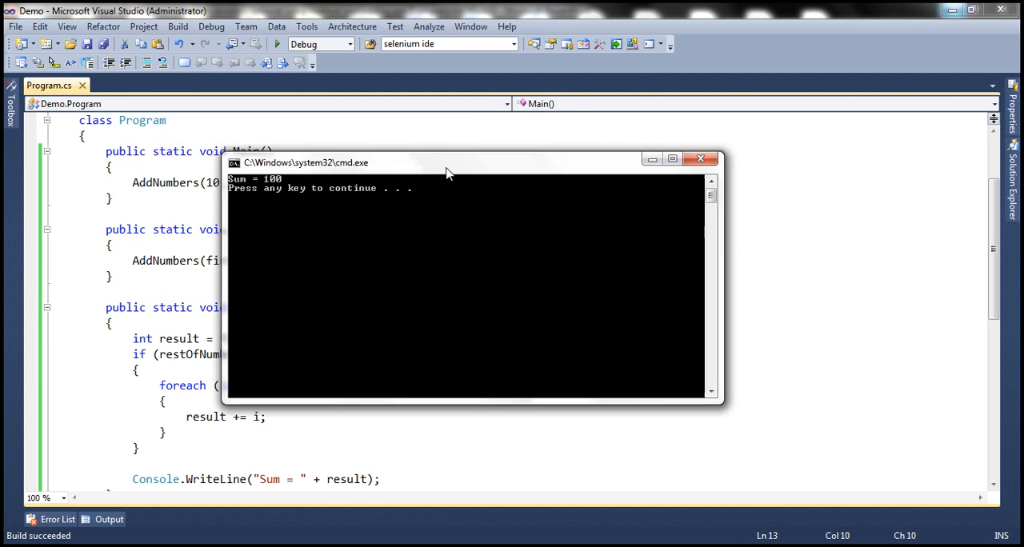